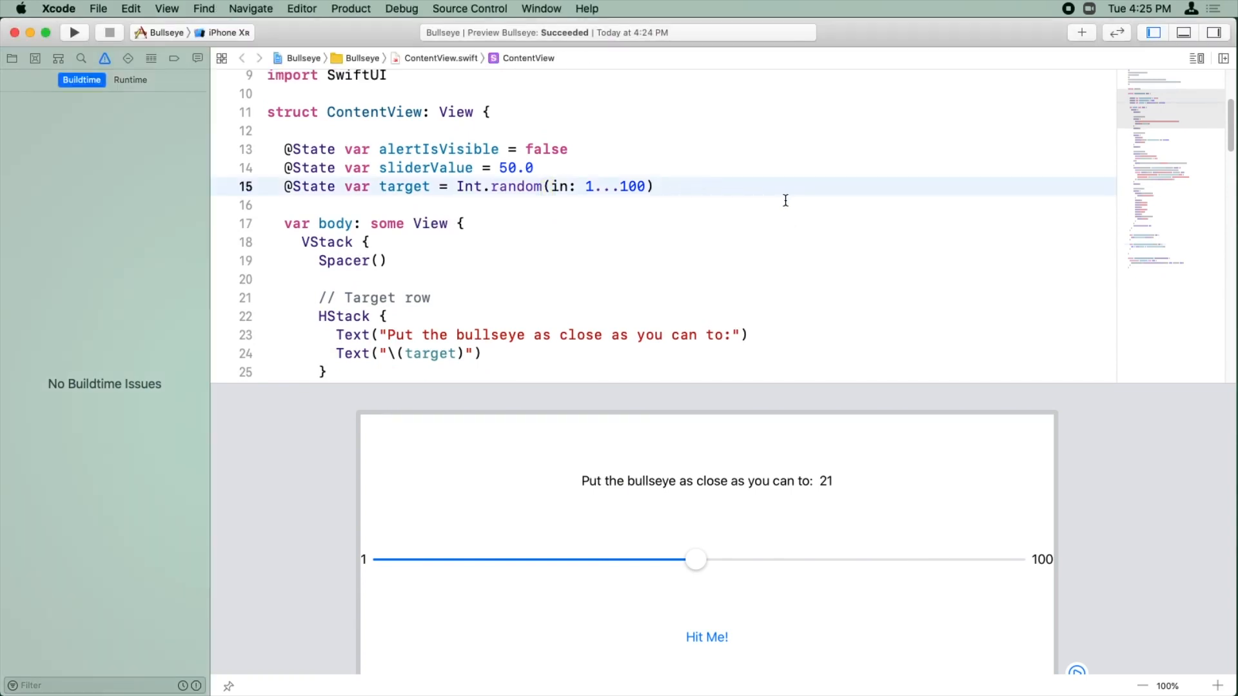
text(@)
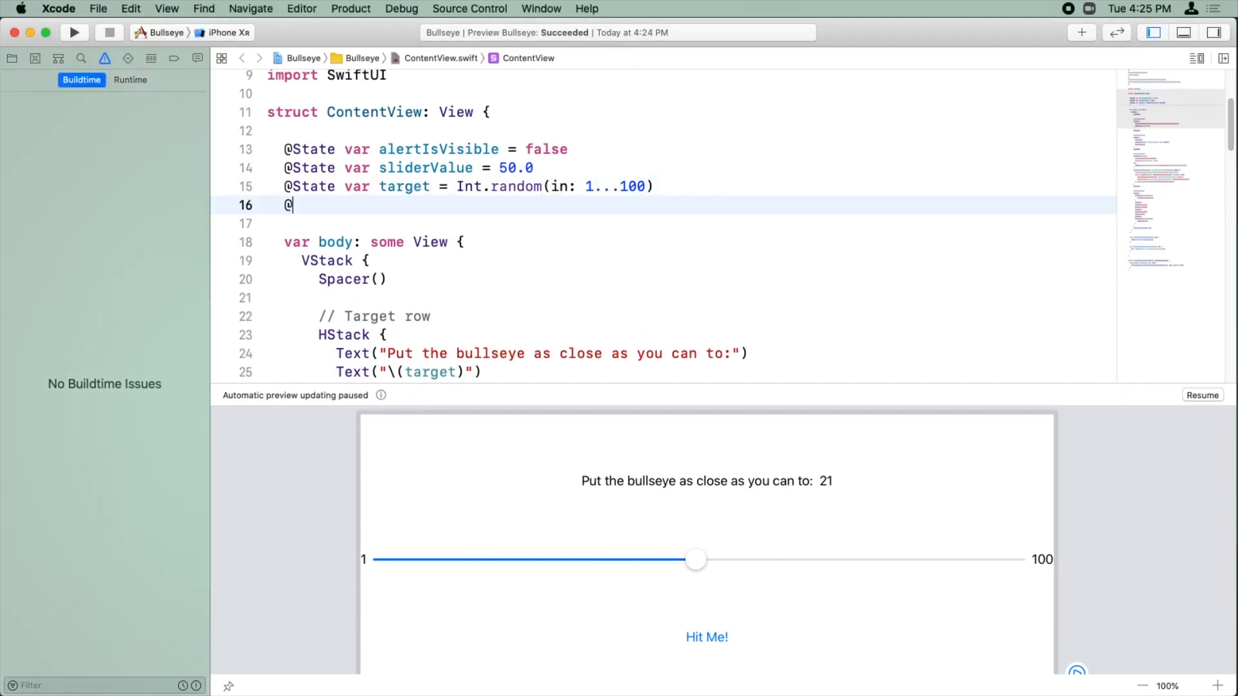
text(State var score)
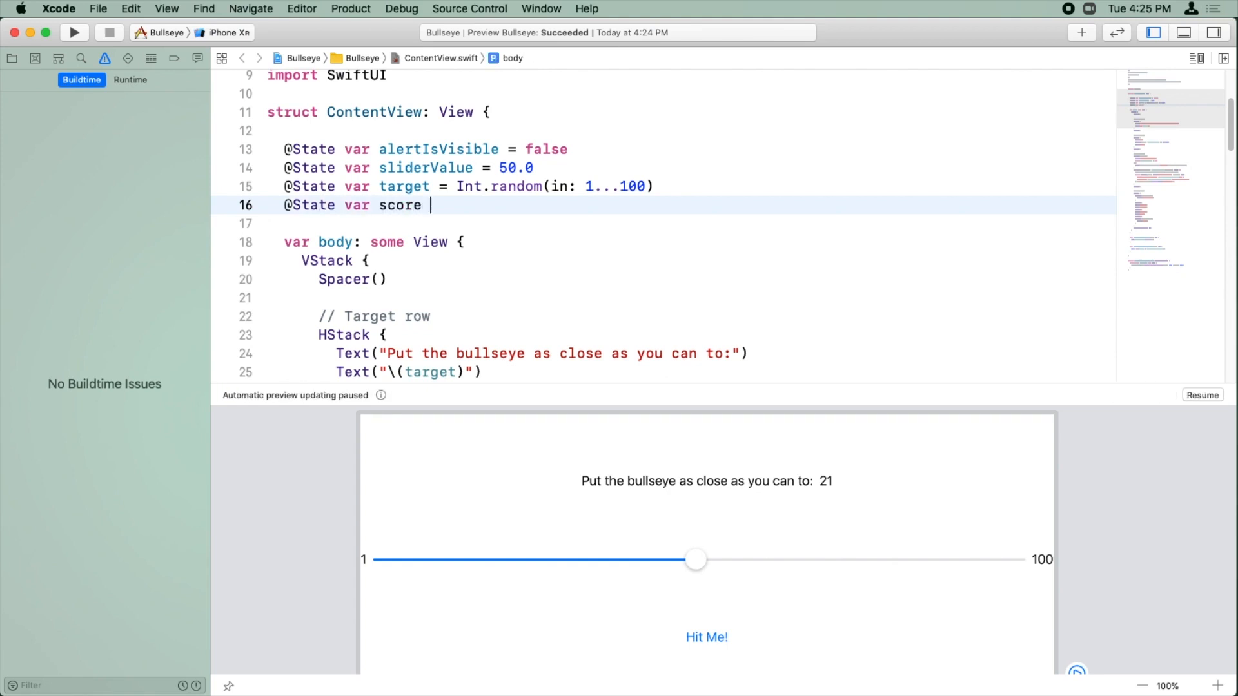
text(= 0)
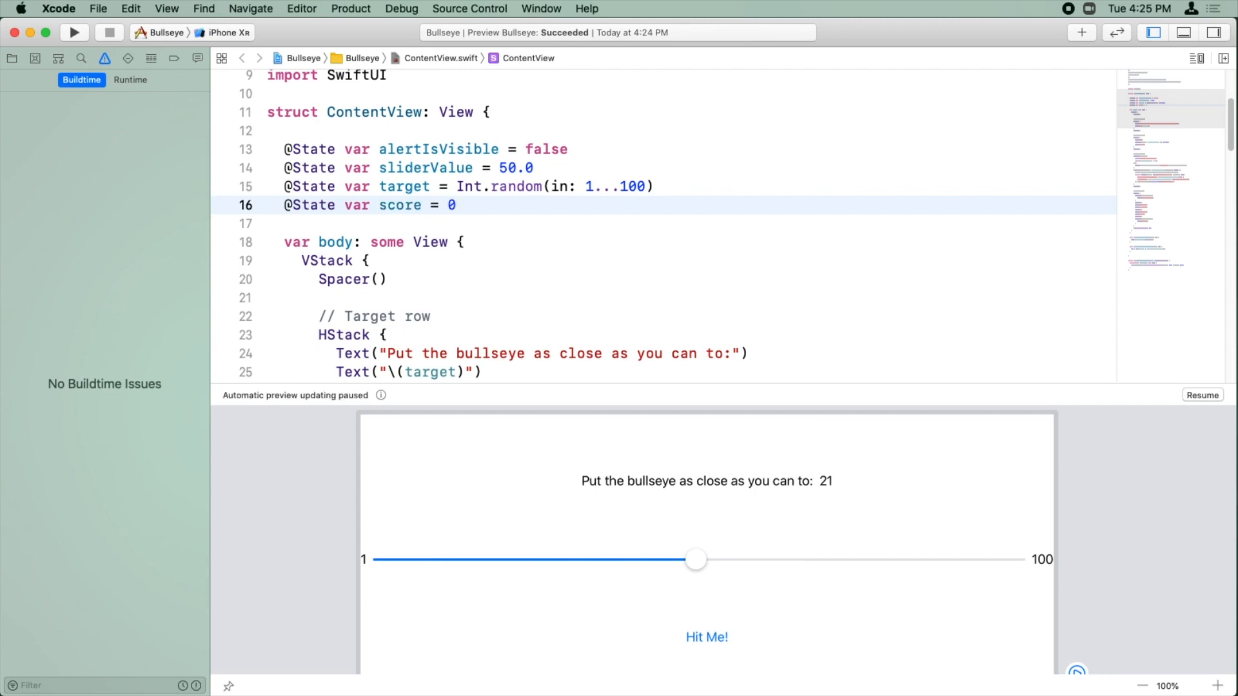
click(455, 205)
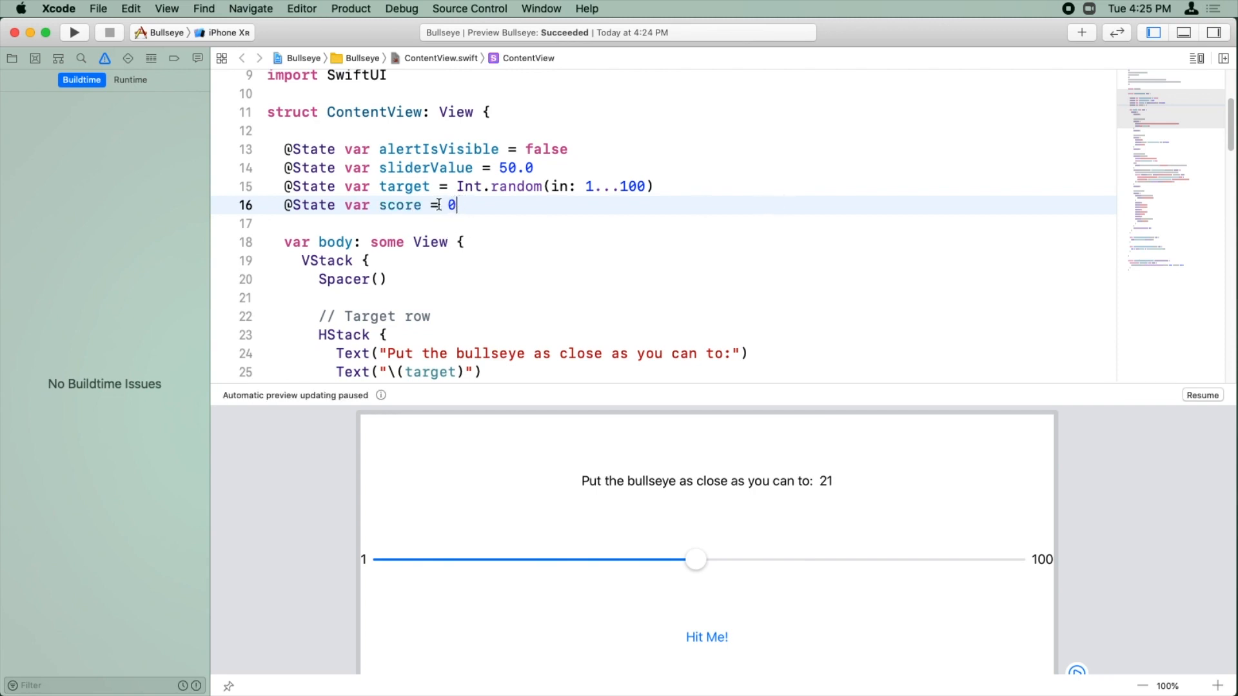
double_click(399, 205)
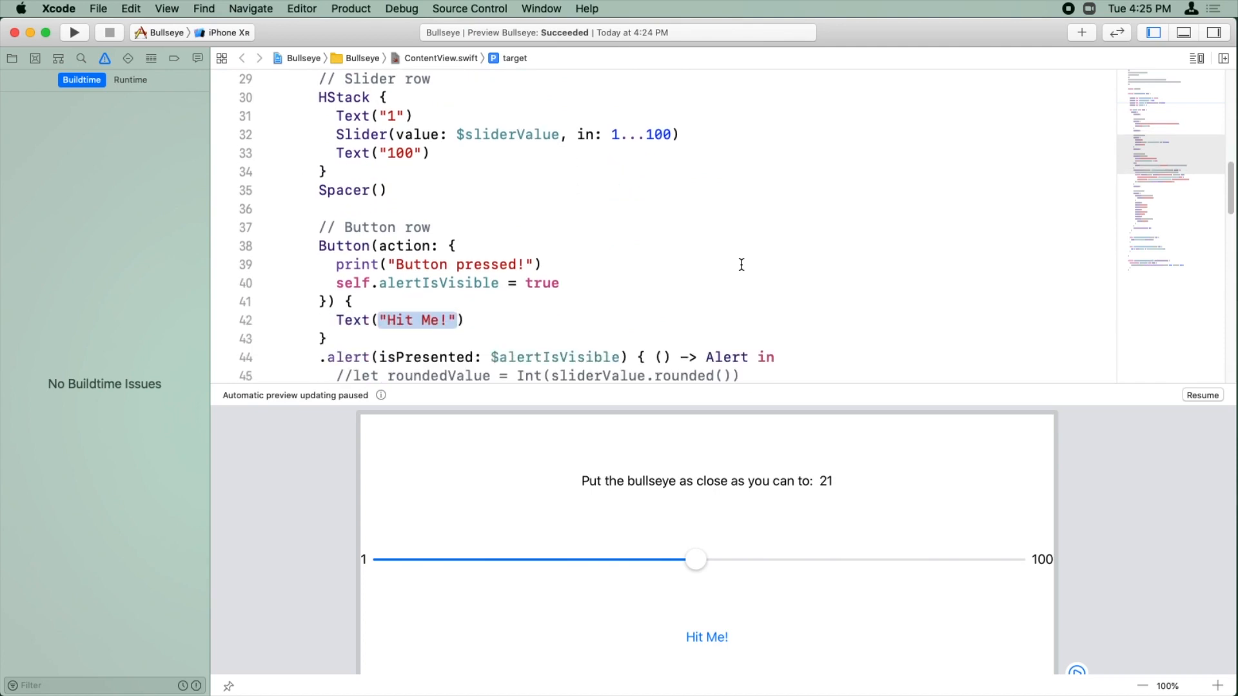
Step: Add 'self.score = self.score + self.pointsForCurrentRound()' to the Hit Me! button action
scroll(down, 3)
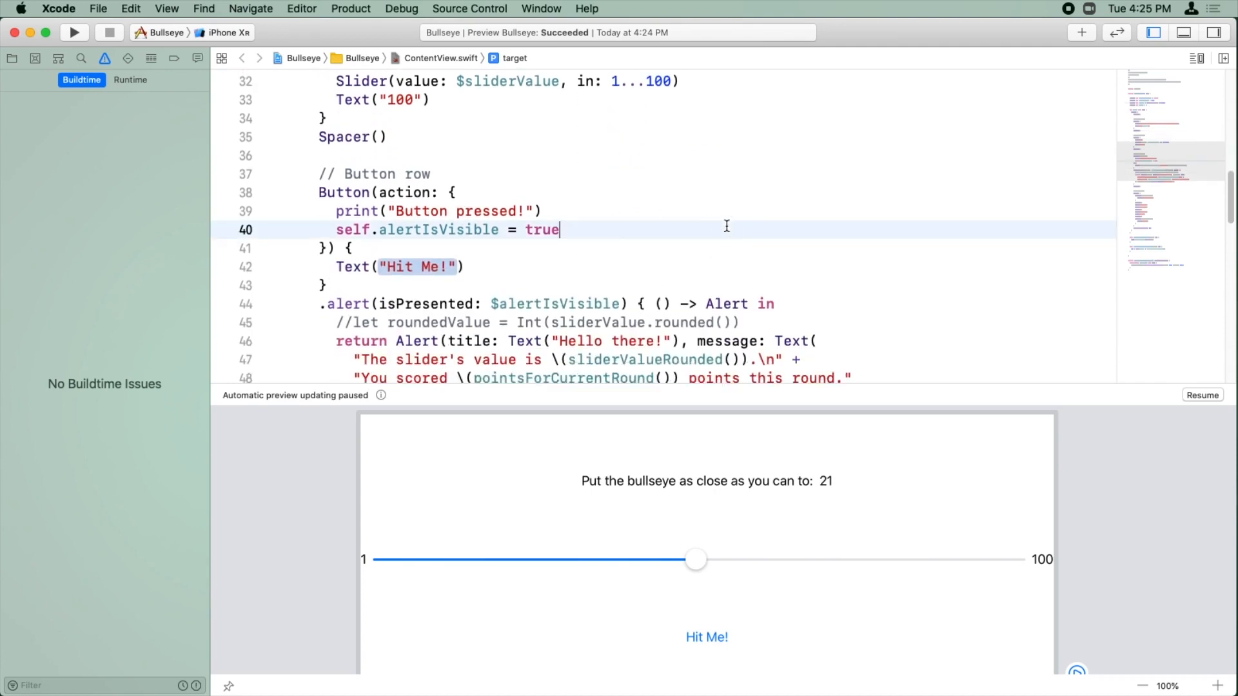
key(Return)
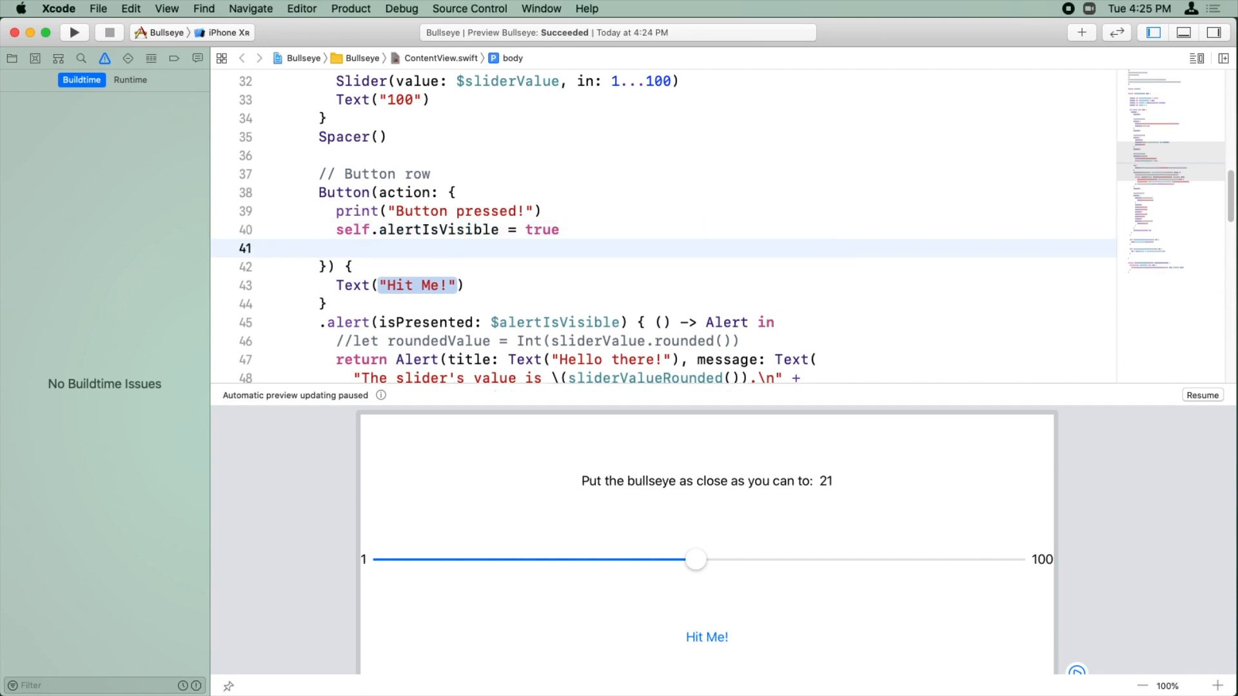
text(self.score = s)
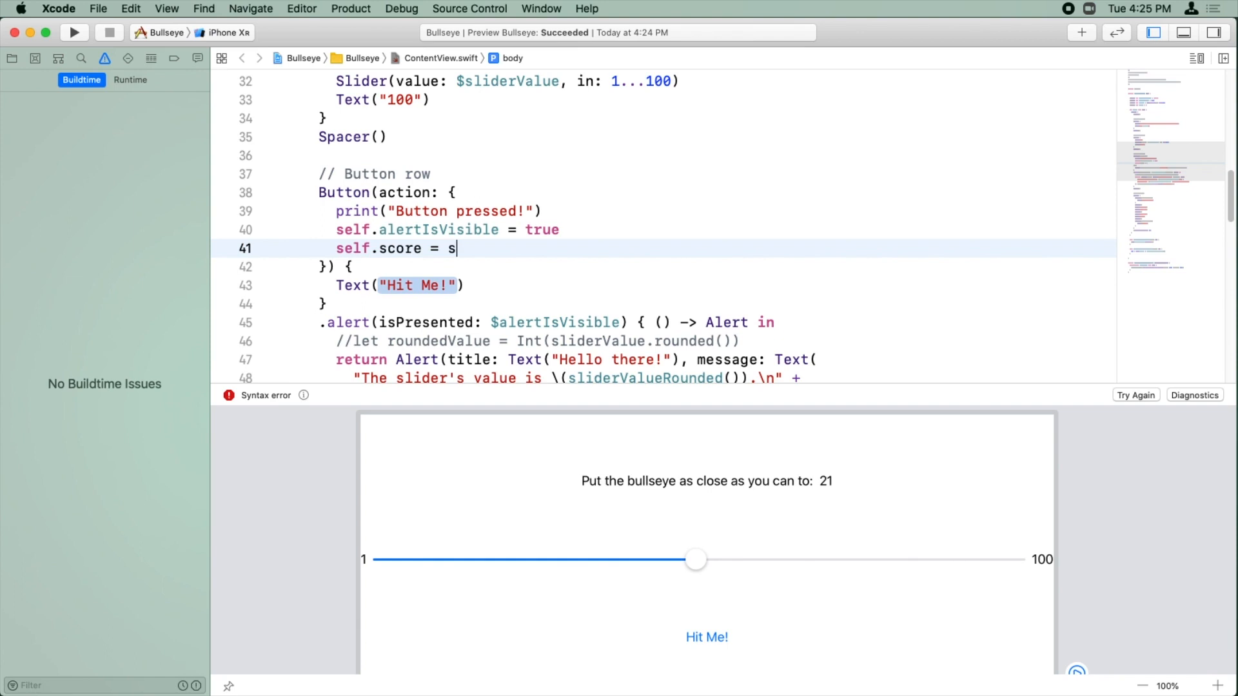
text(elf.score +)
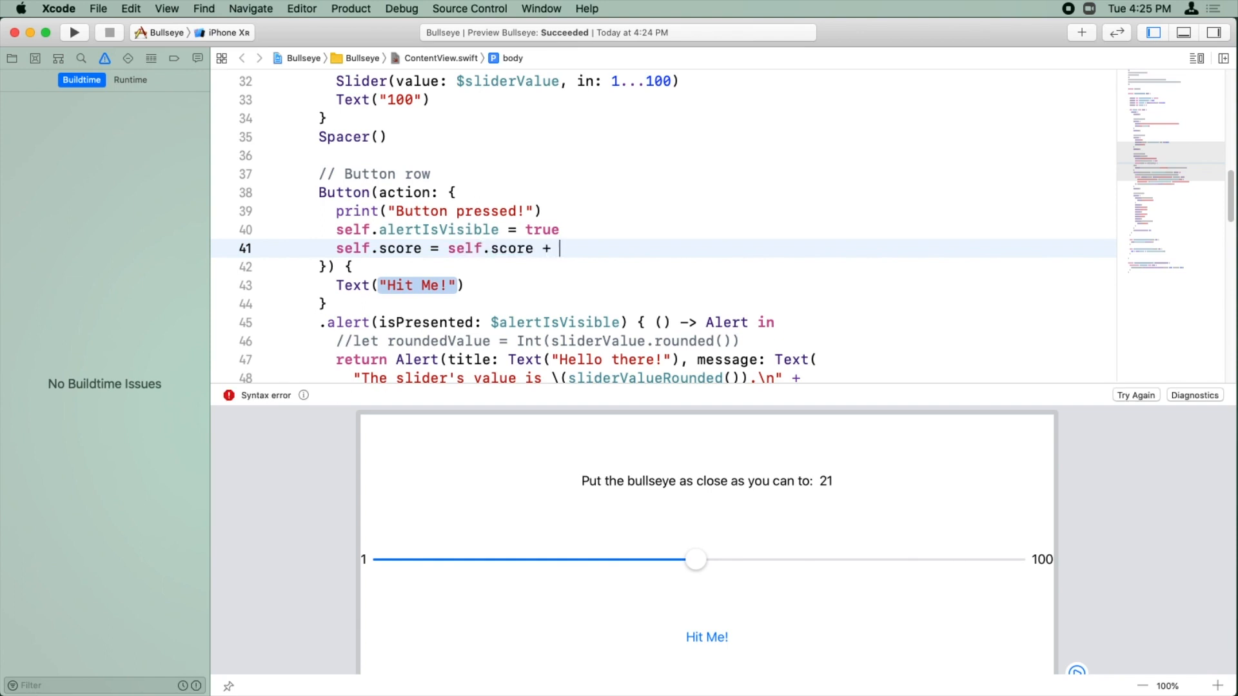
text(self.points)
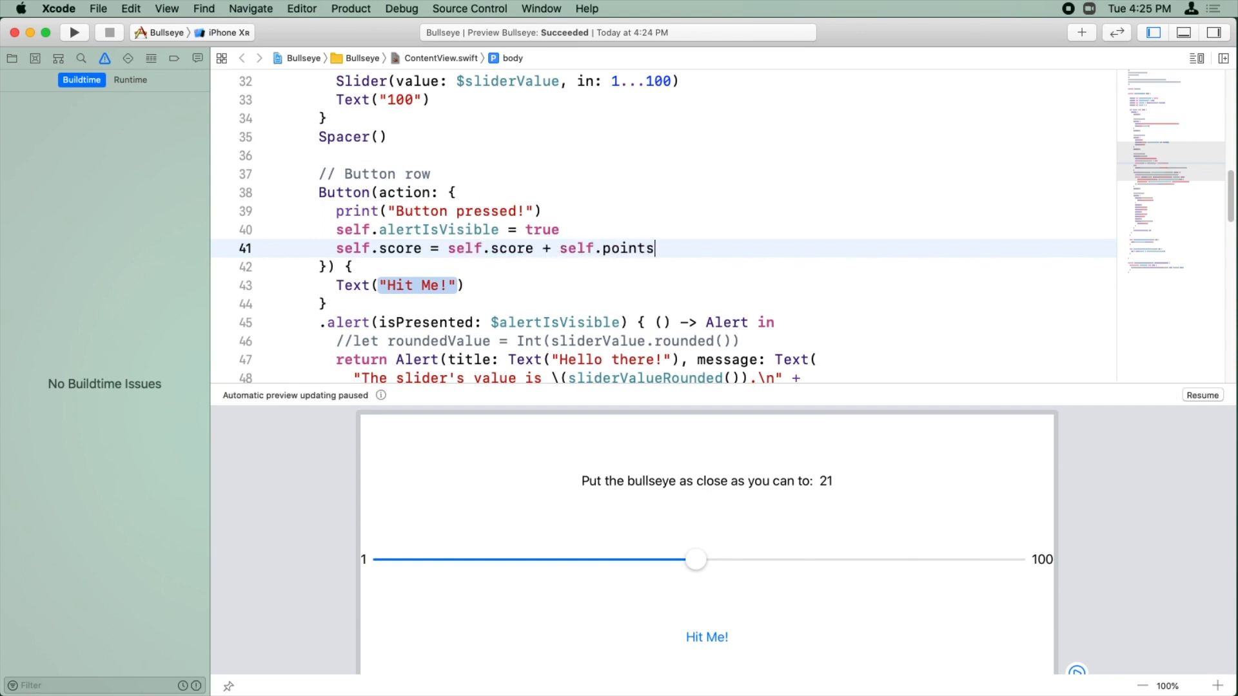
text(ForCurrentRound())
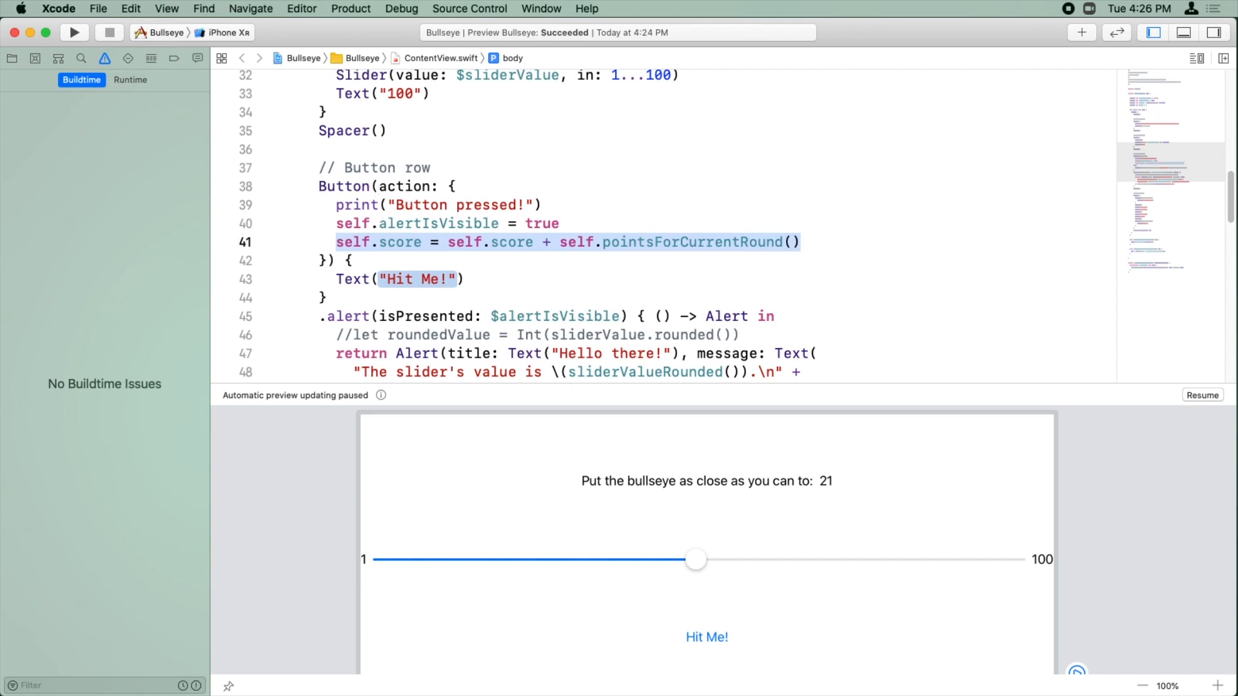
Step: Replace the placeholder 999999 in the Score row with '\(score)'
scroll(down, 3)
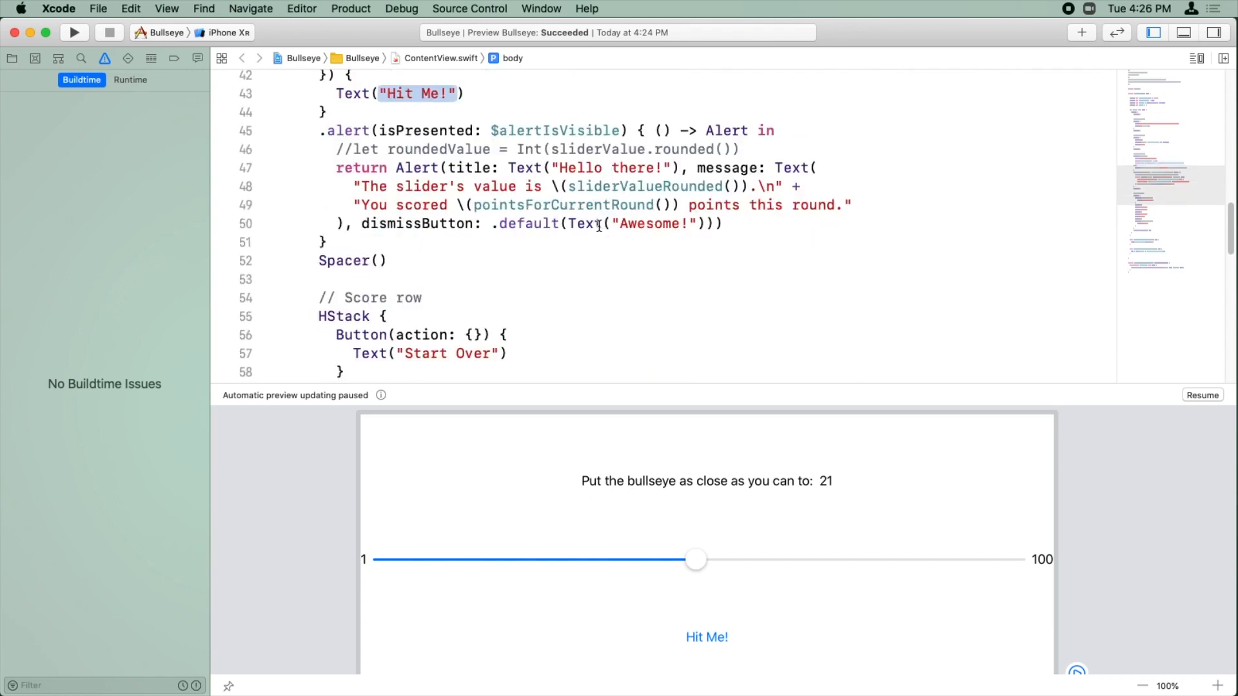
scroll(down, 3)
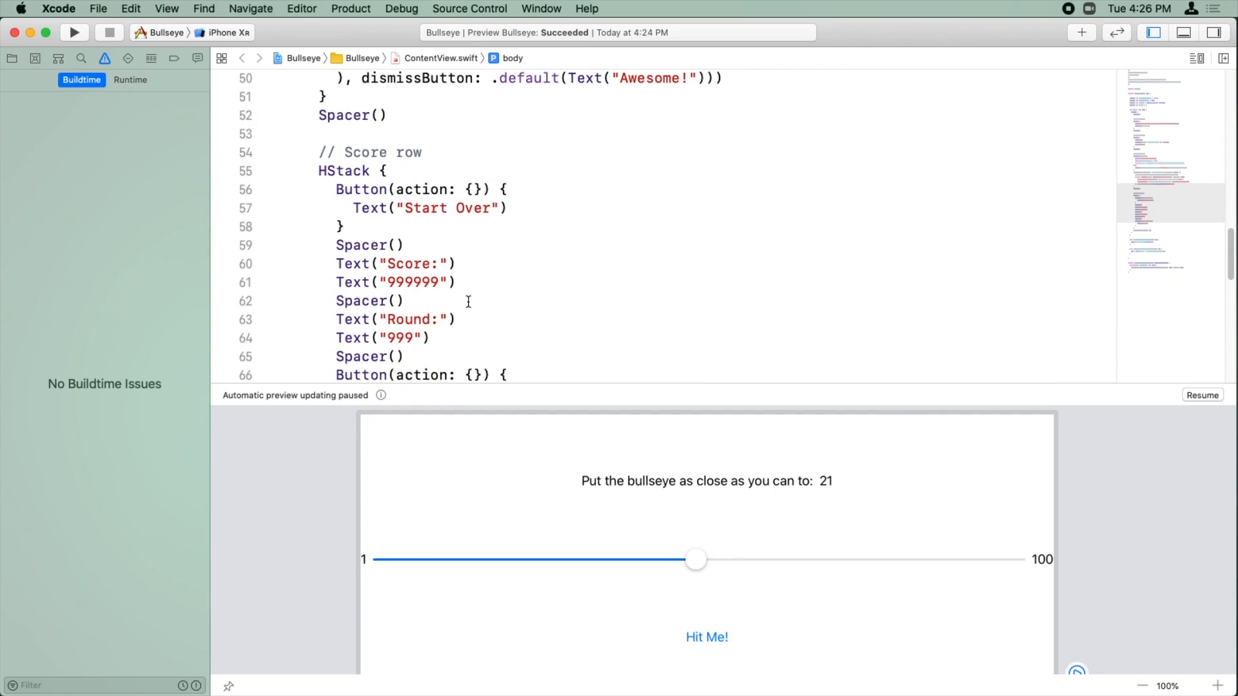
double_click(412, 282)
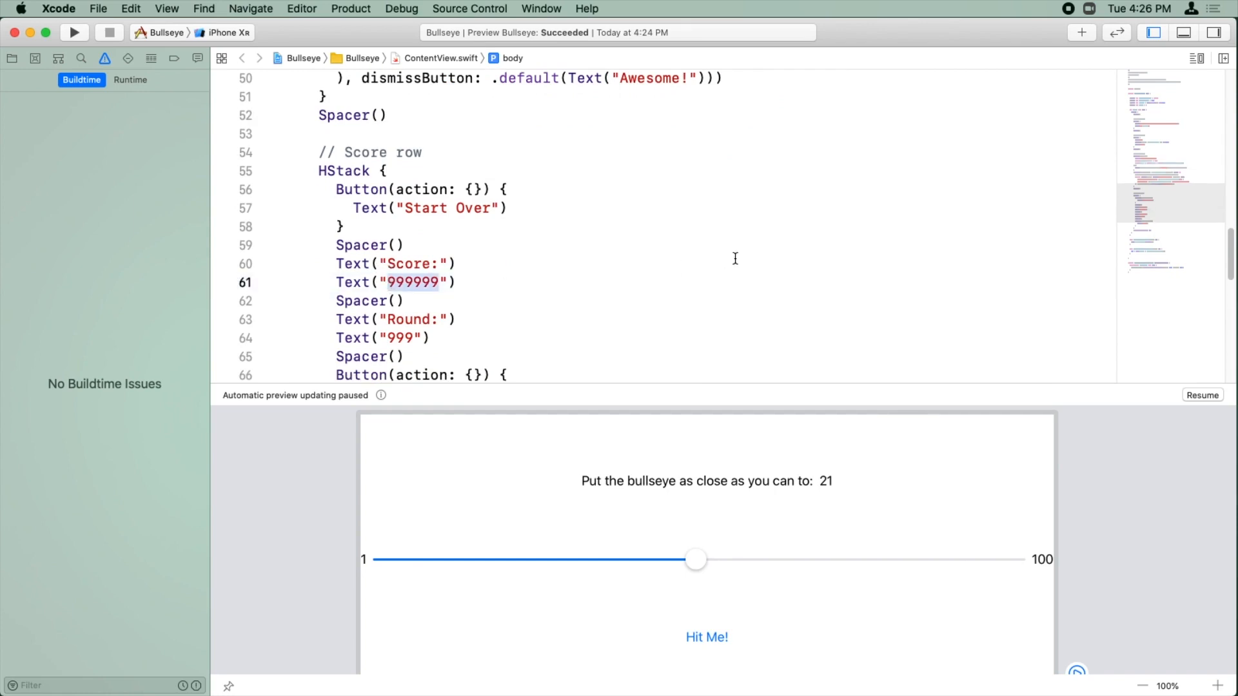
text(\())
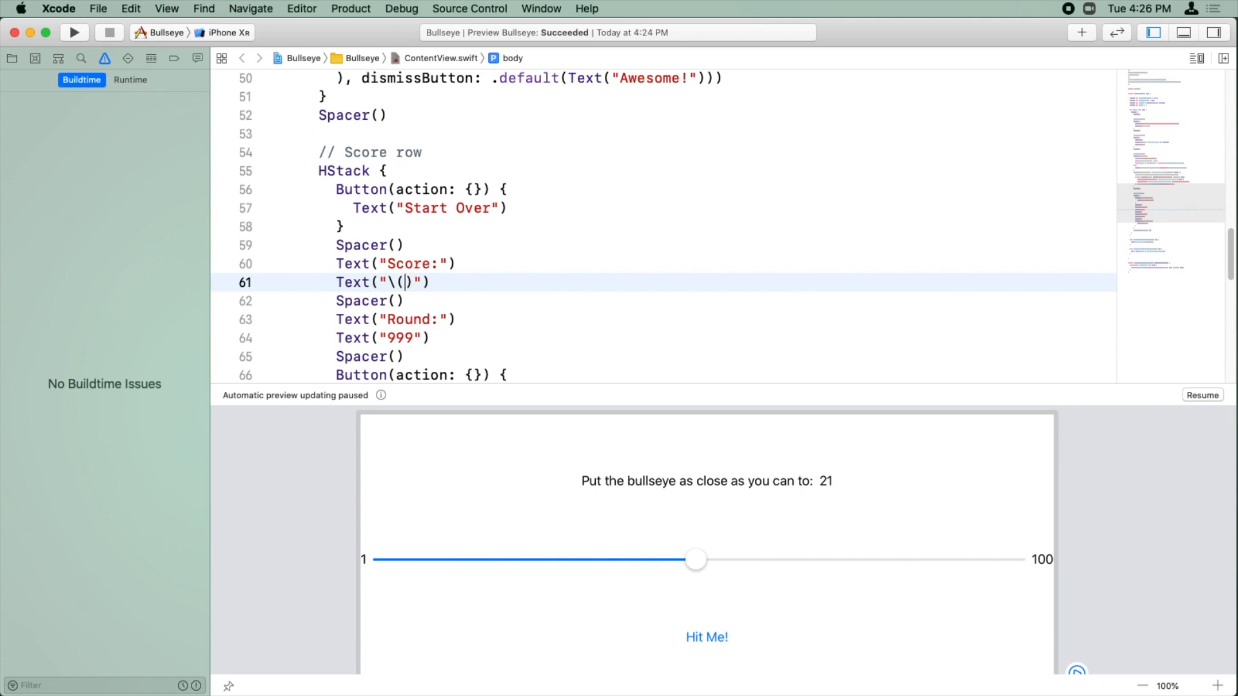
text(score)
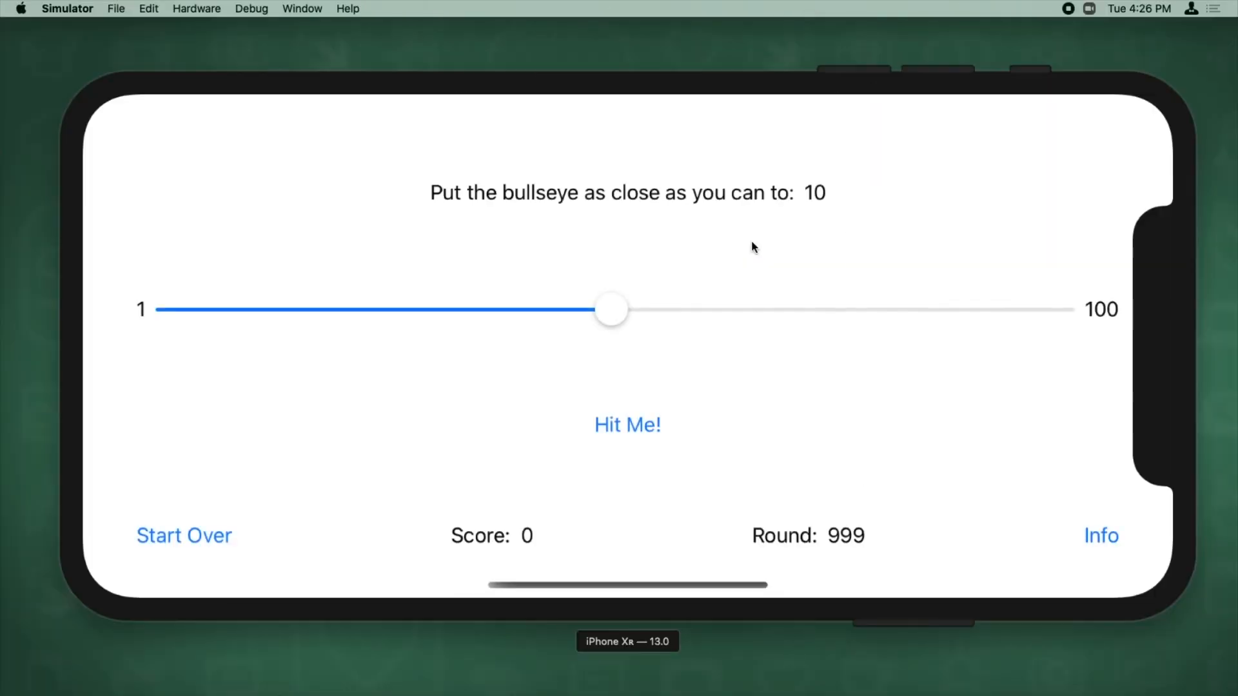
mouse_move(608, 311)
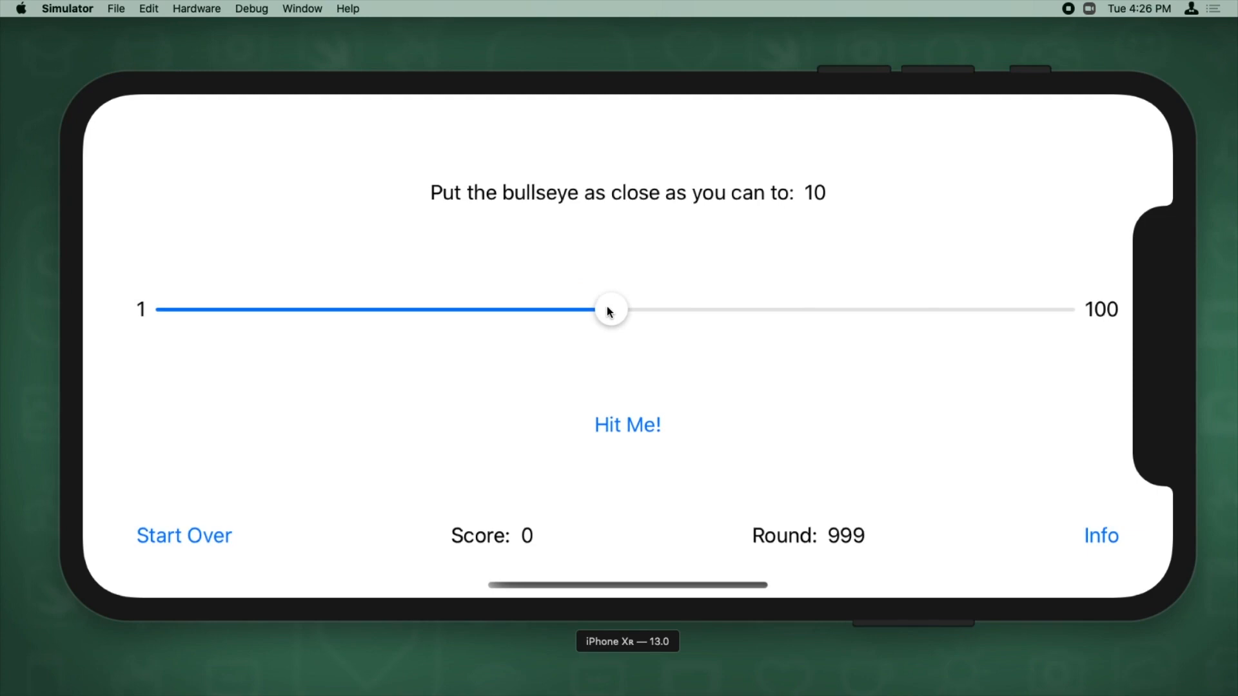
Step: Tap Hit Me!, dismiss the result, and tap Hit Me! again to reach 194 points
click(628, 424)
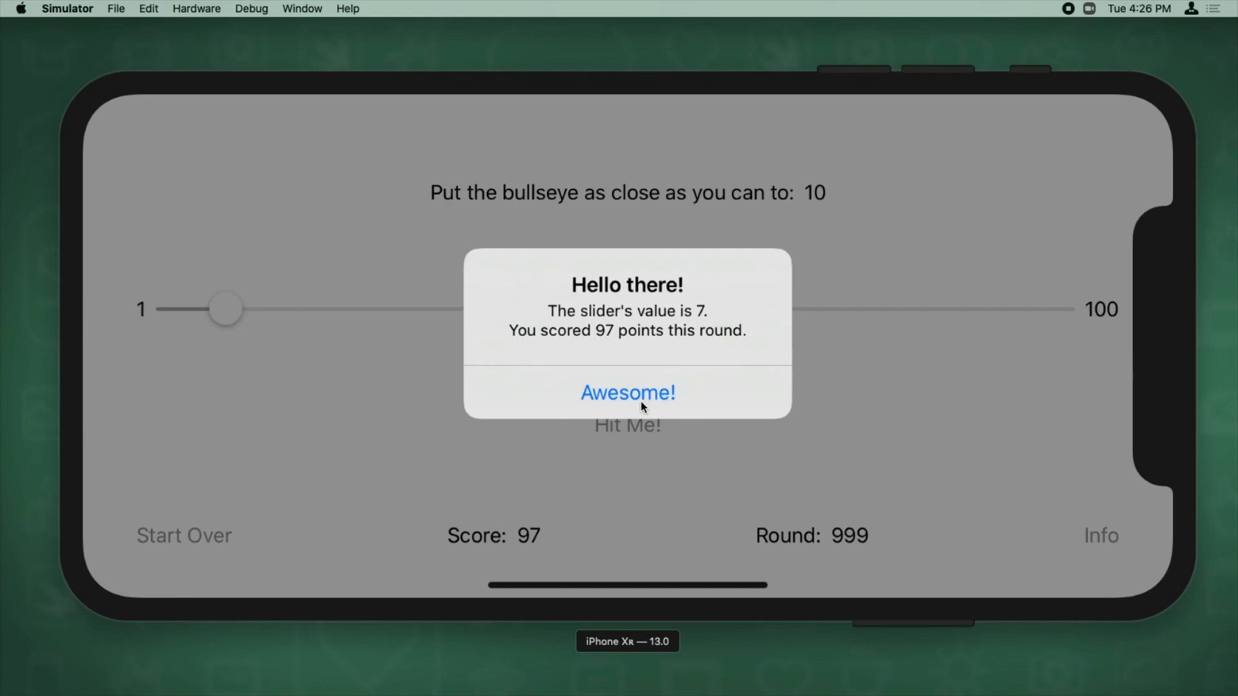
click(627, 393)
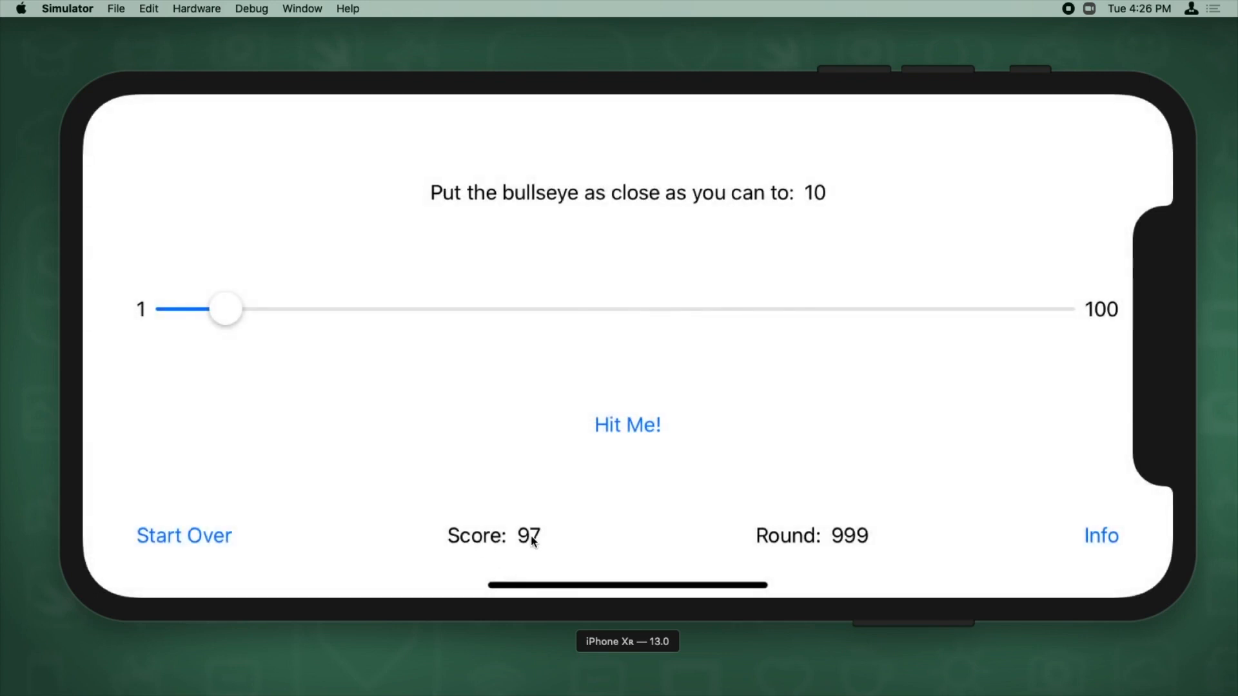
mouse_move(632, 414)
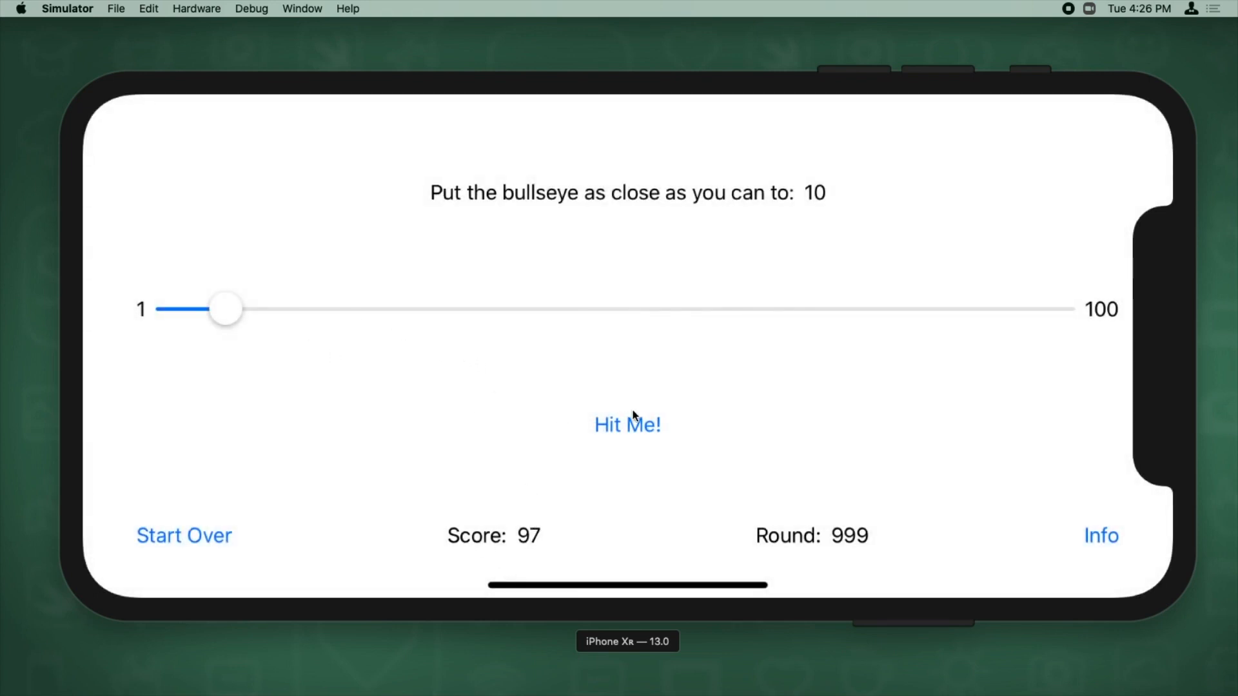
click(628, 424)
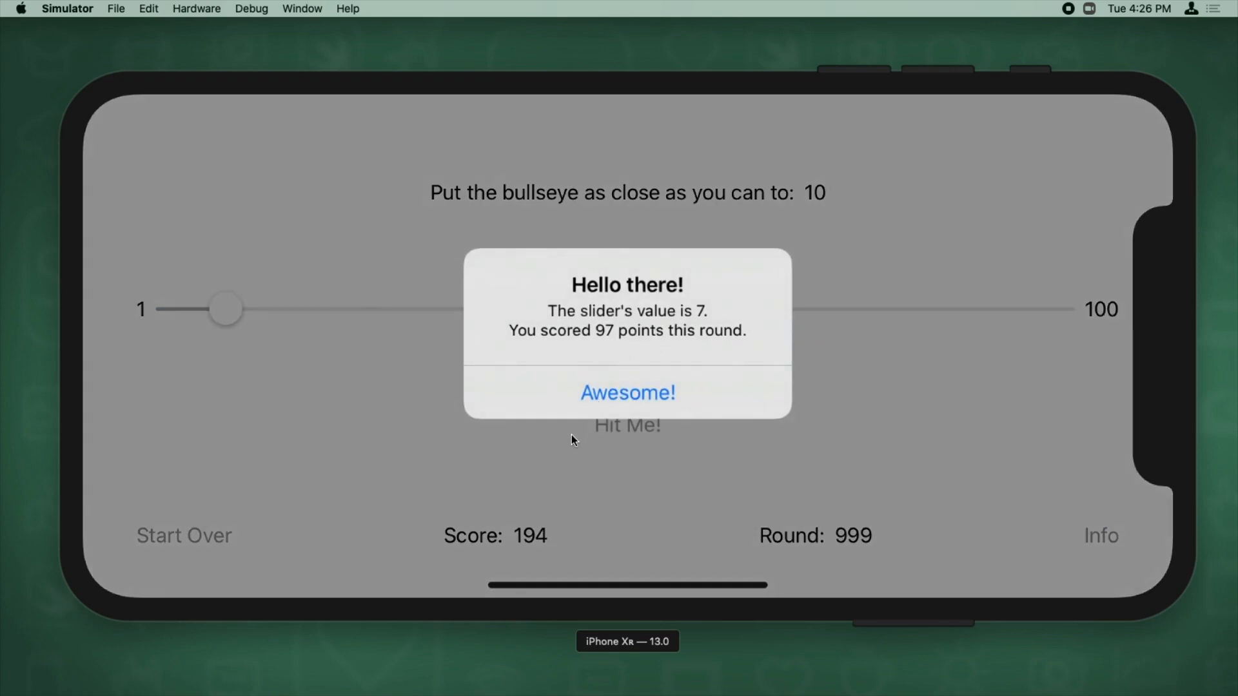